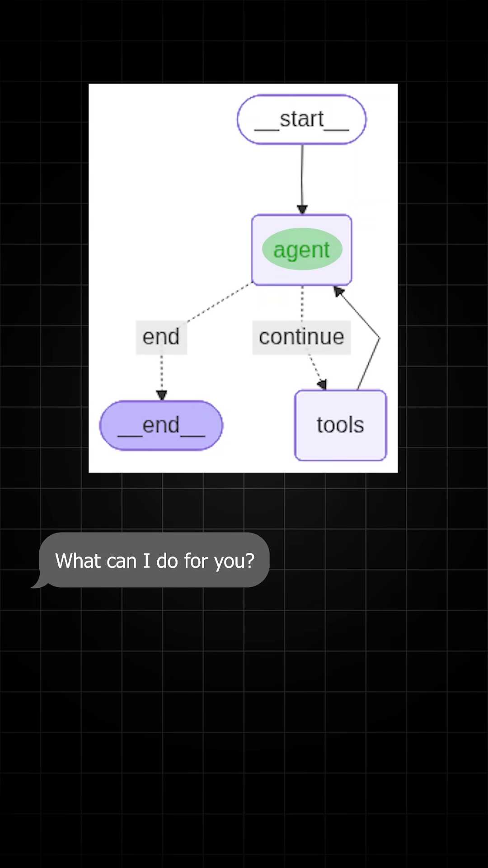
Add the 'Create a checklist task' text and mark the insertion point for the task tool
type("Create a checklist task")
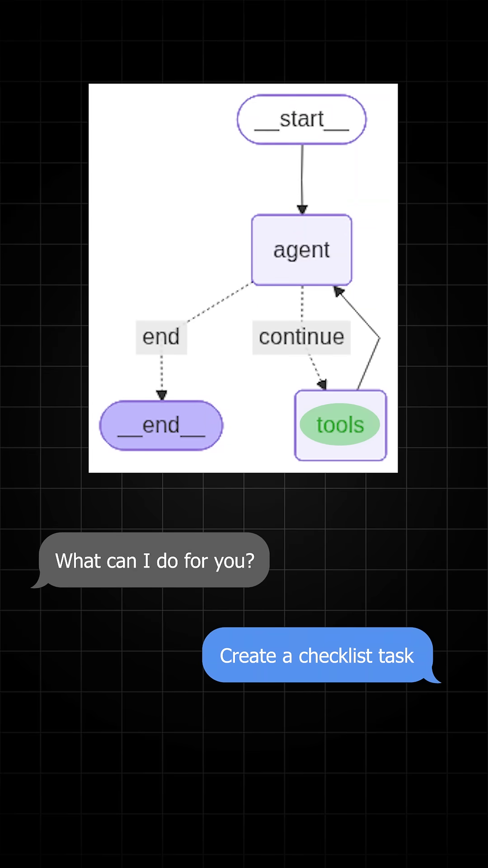
scroll("down", 3)
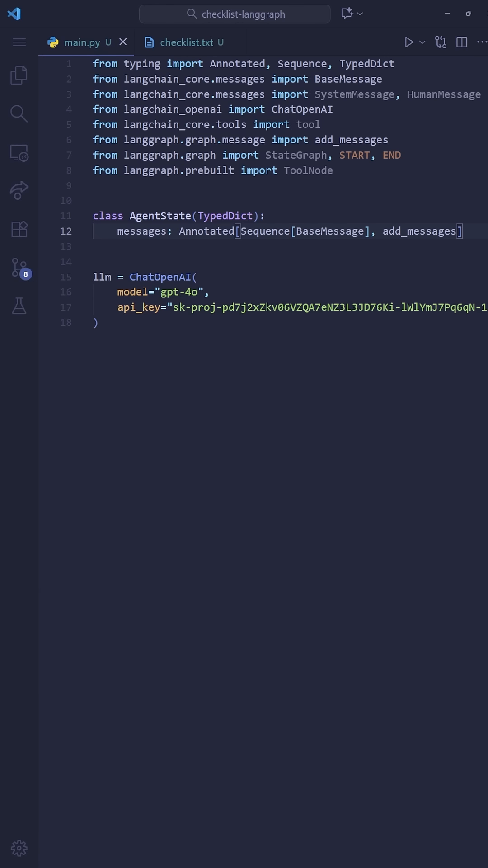
triple_click(276, 231)
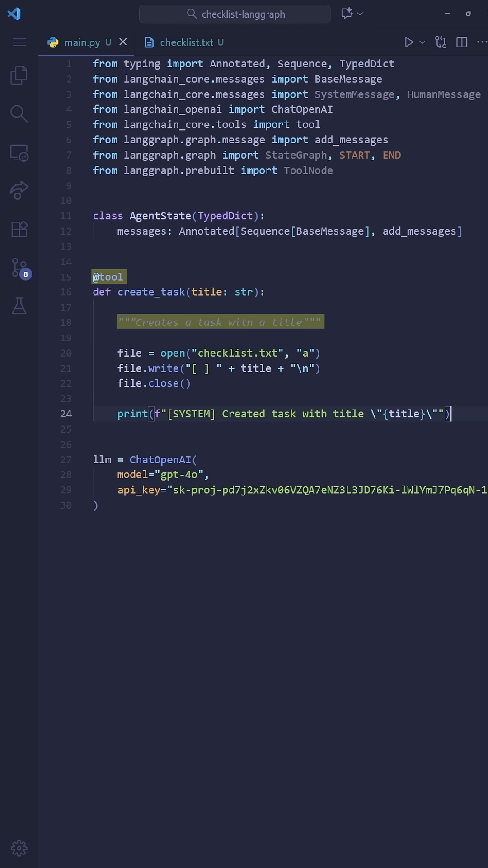
Register the create_task tool in a tools list: tools = [create_task]
type("tools = [create_task]")
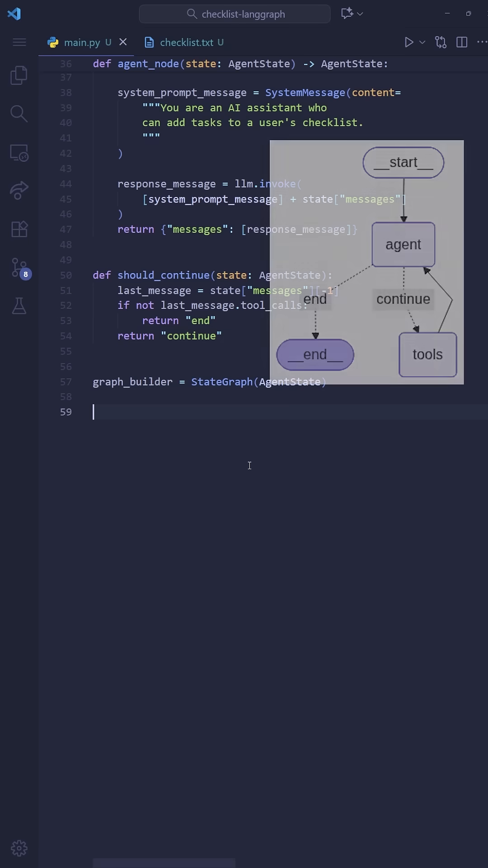
Add the agent node and START edge, then view 'study for test' in checklist.txt
type("graph_builder.add_node(\"agent\", agent_node)")
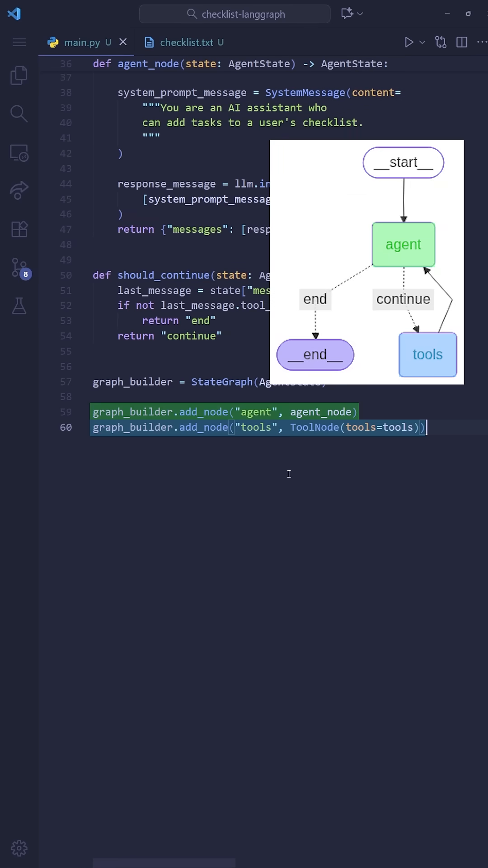
type("graph_builder.add_edge(START, \"agent\")")
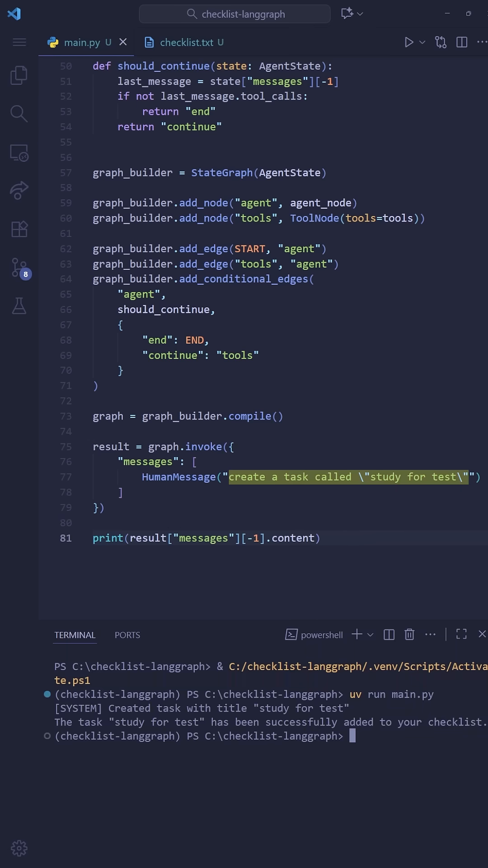
left_click(185, 42)
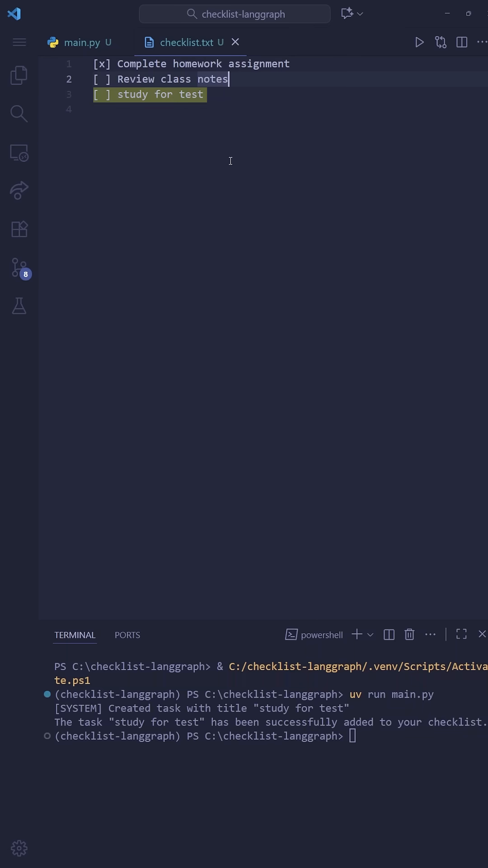